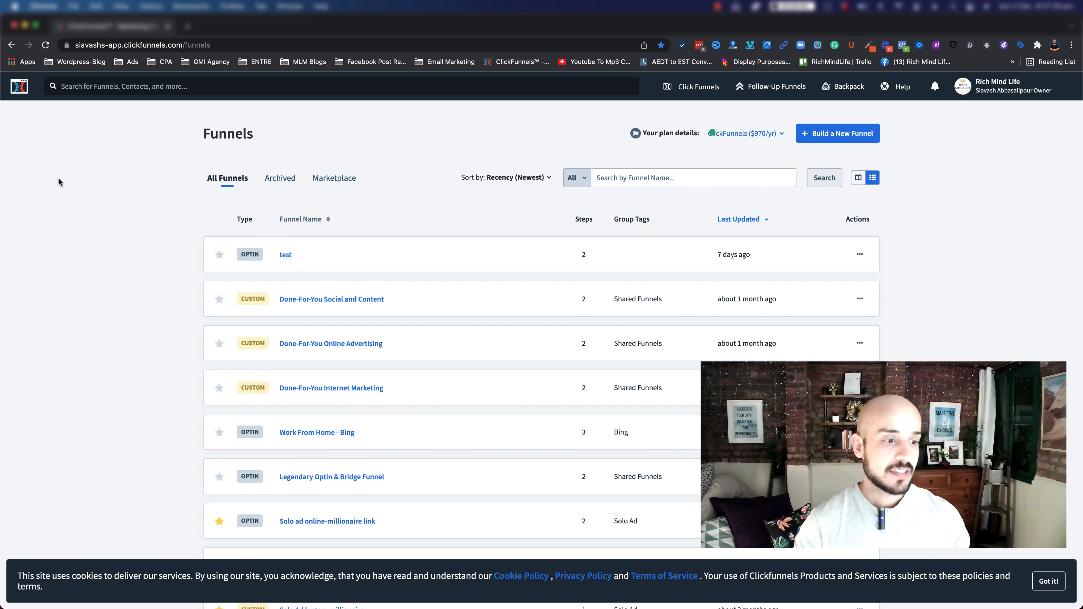
pyautogui.moveTo(548, 336)
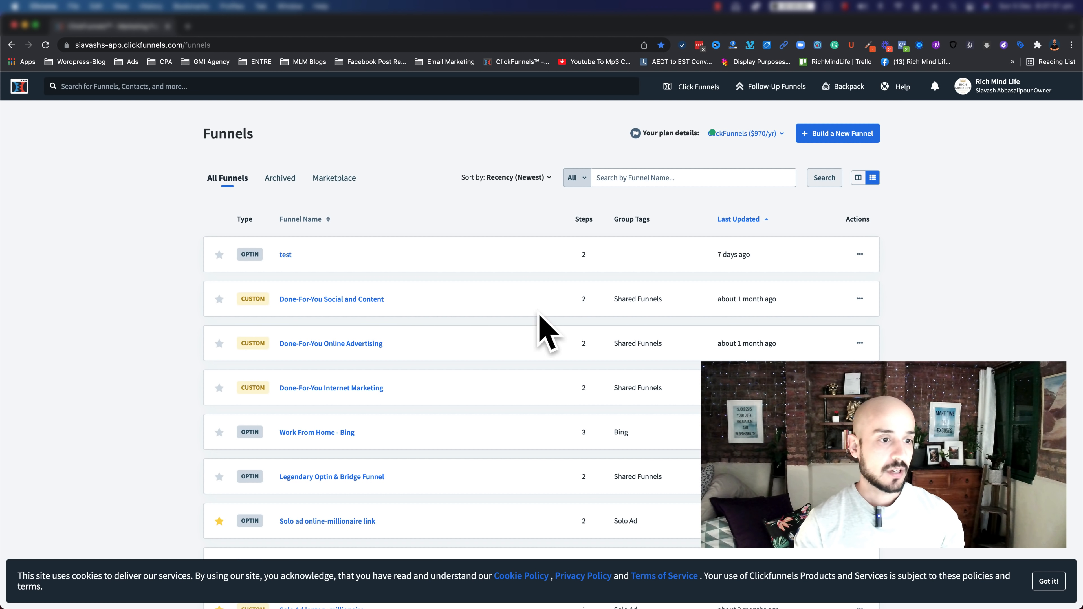
pyautogui.moveTo(536, 318)
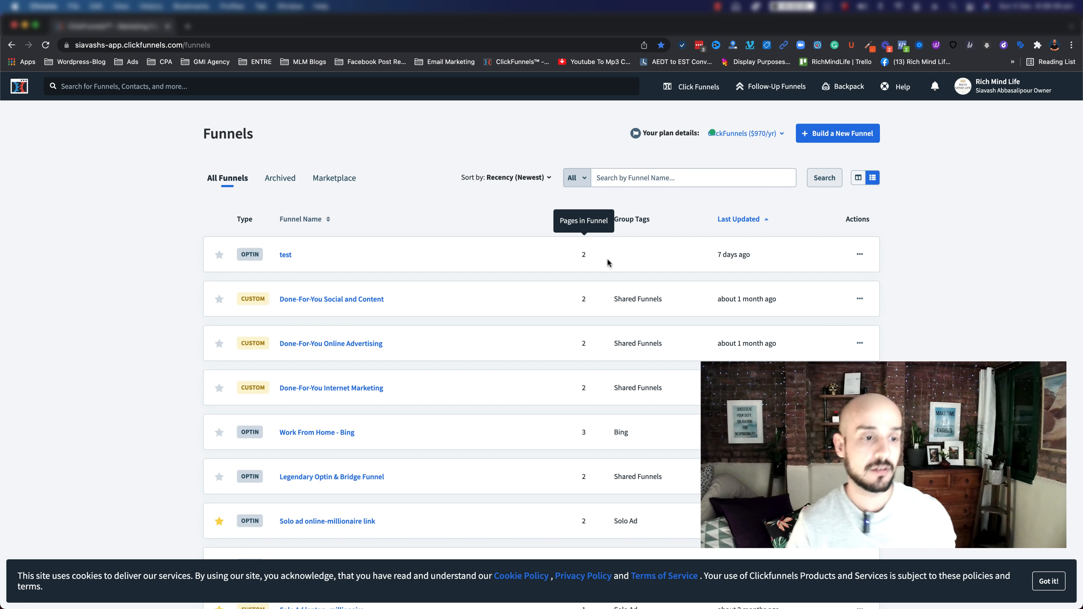
pyautogui.moveTo(500, 227)
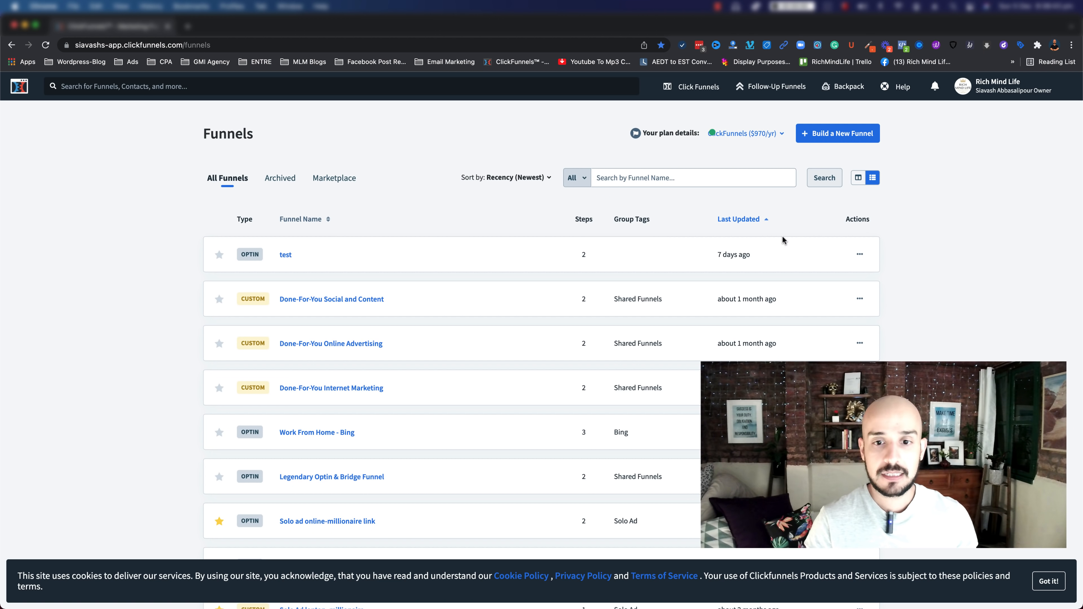
# Begin a new guided funnel with Collect Emails as its goal.
pyautogui.click(860, 254)
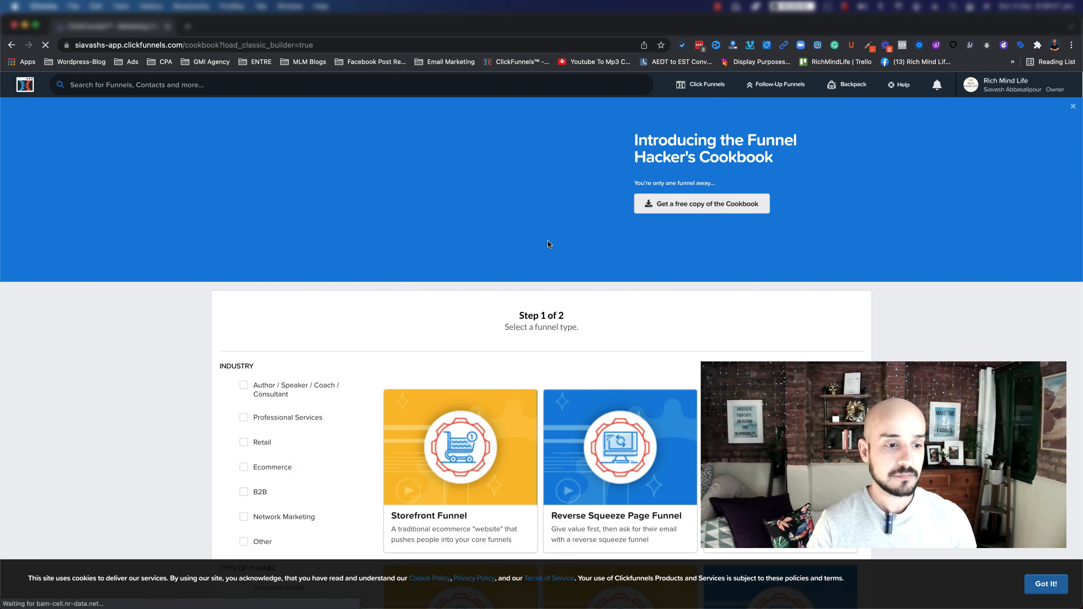
pyautogui.click(702, 204)
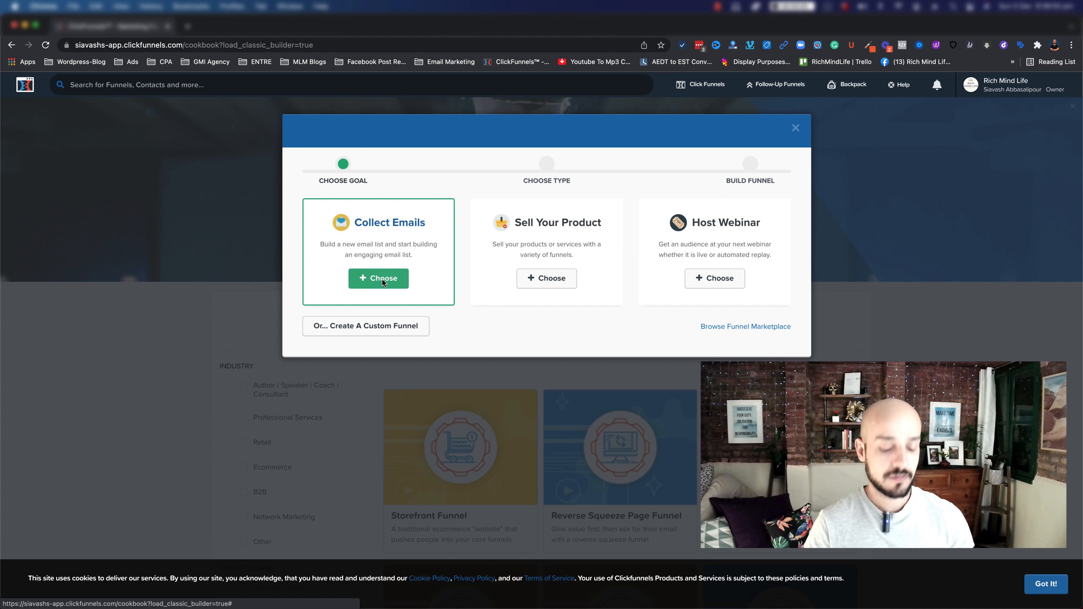
pyautogui.click(378, 278)
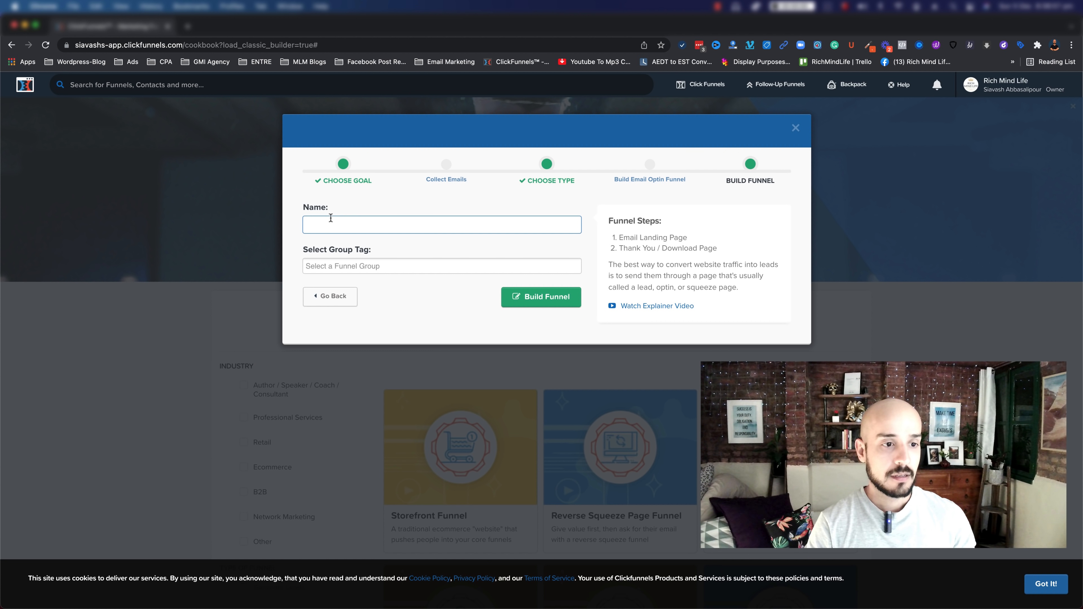
# Name the funnel 'Split Test' and build it.
pyautogui.write('Simpl')
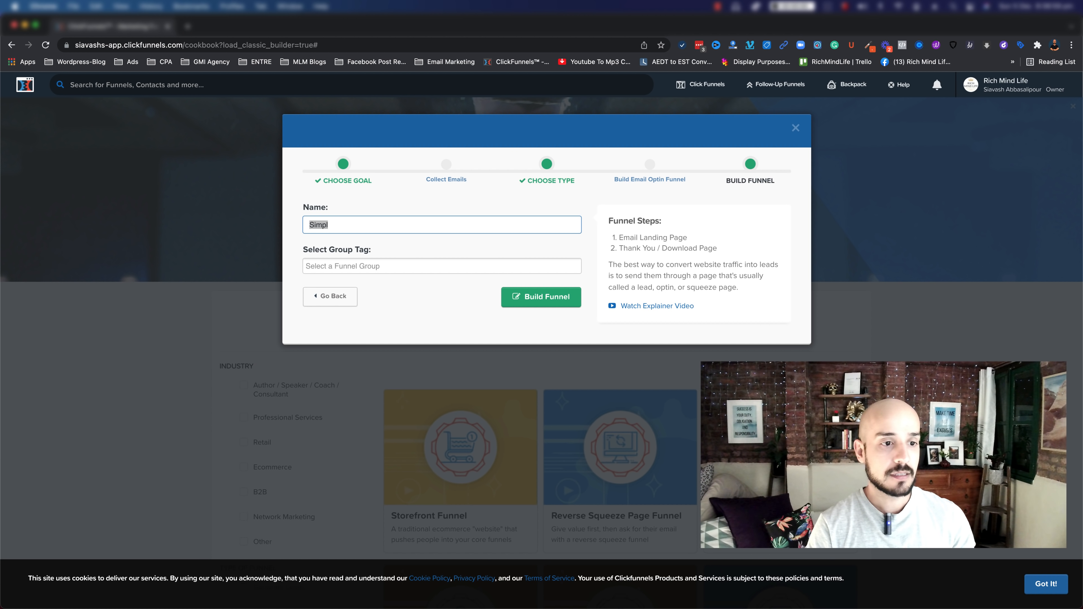
pyautogui.write('Split Te')
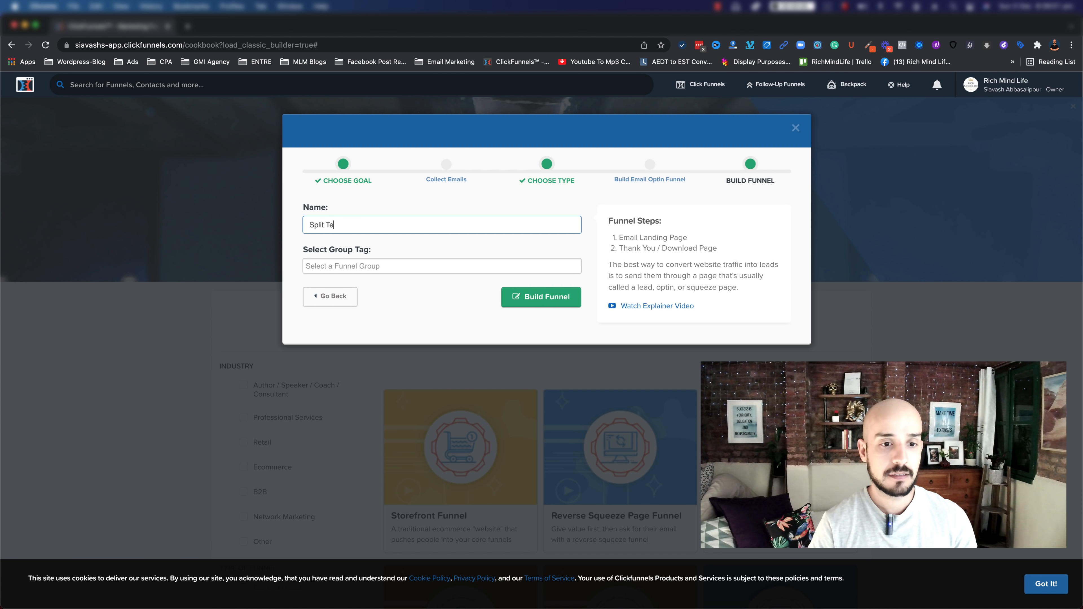
pyautogui.click(541, 296)
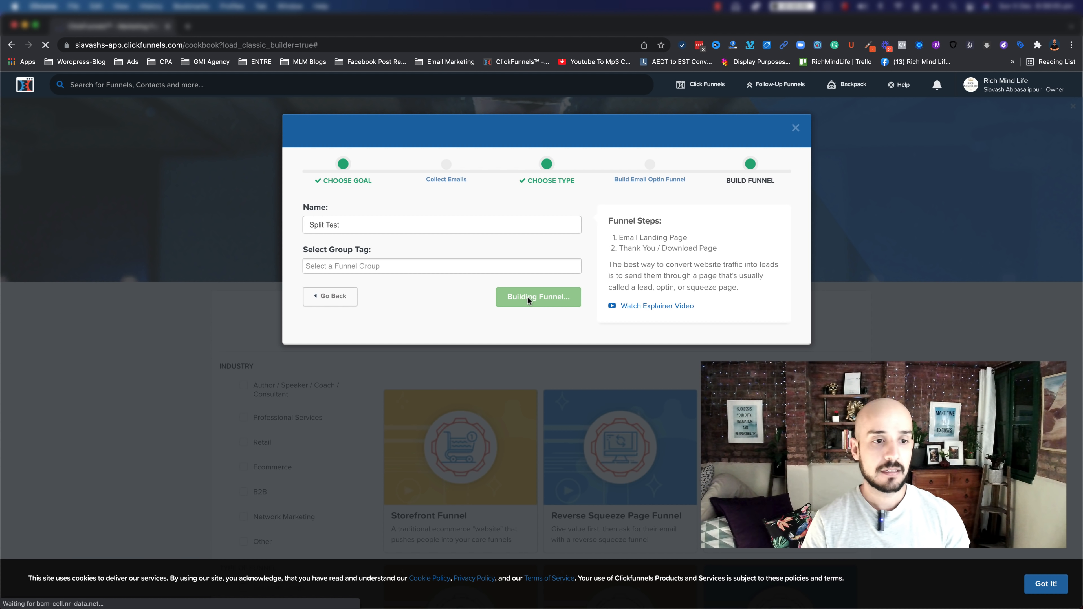
# Select the Full Length Optin Page template for the Optin step.
pyautogui.click(539, 296)
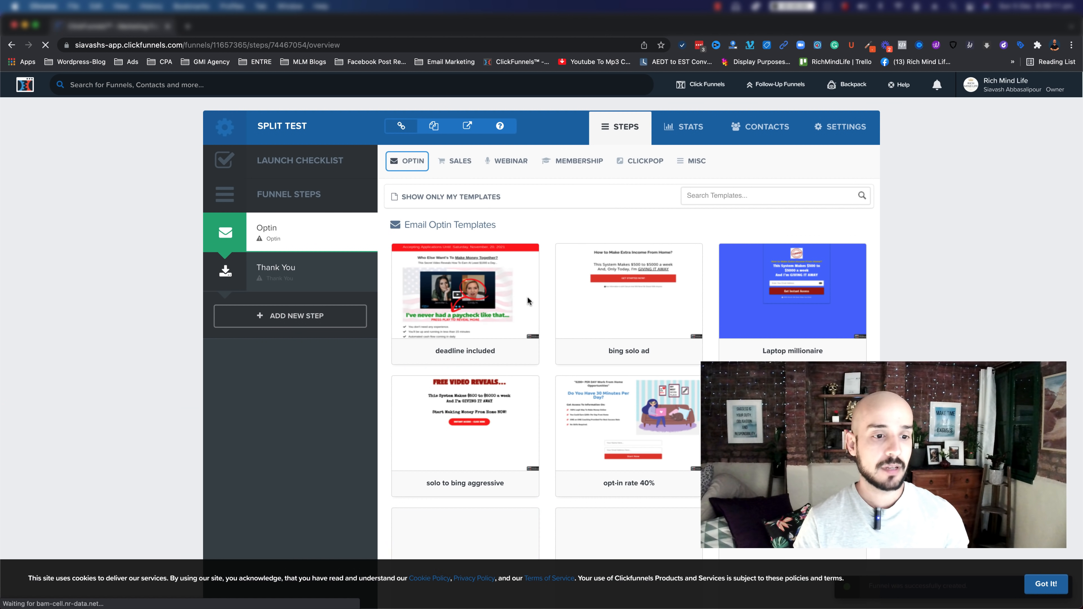
pyautogui.scroll(-3)
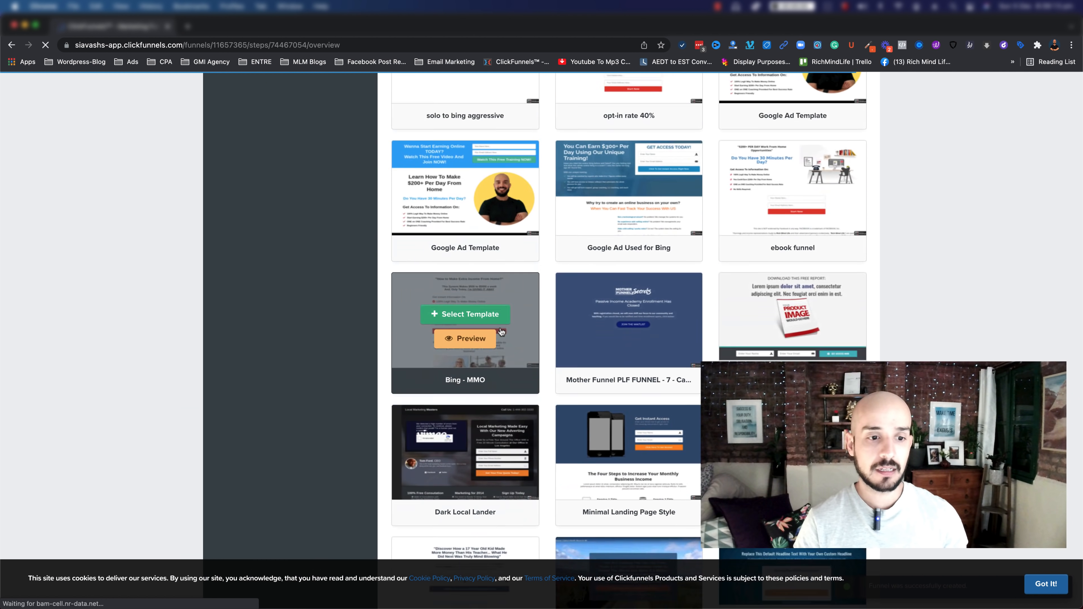
pyautogui.scroll(-3)
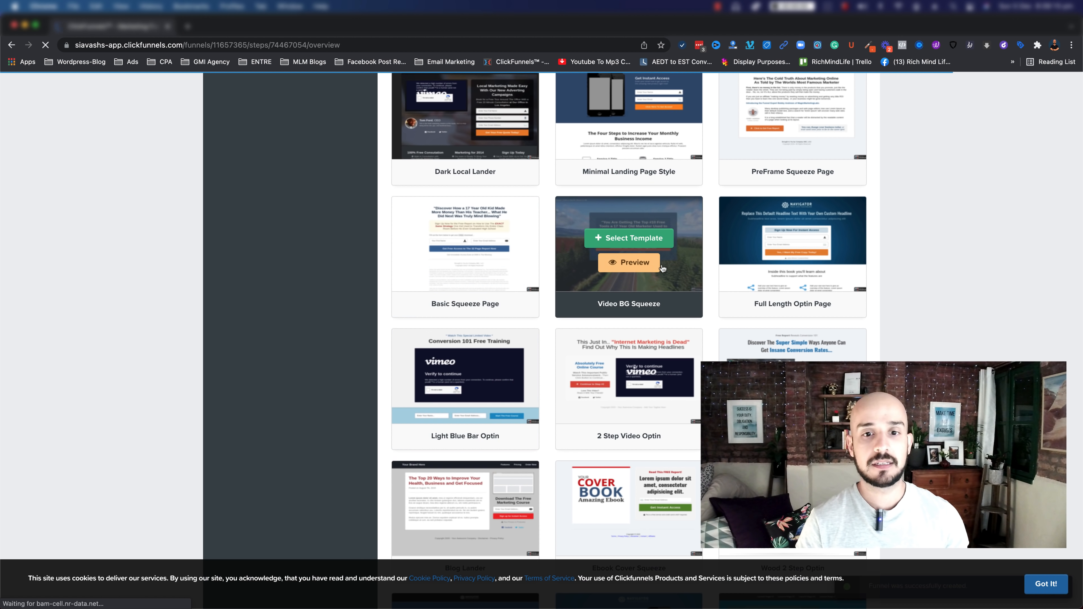
pyautogui.scroll(-3)
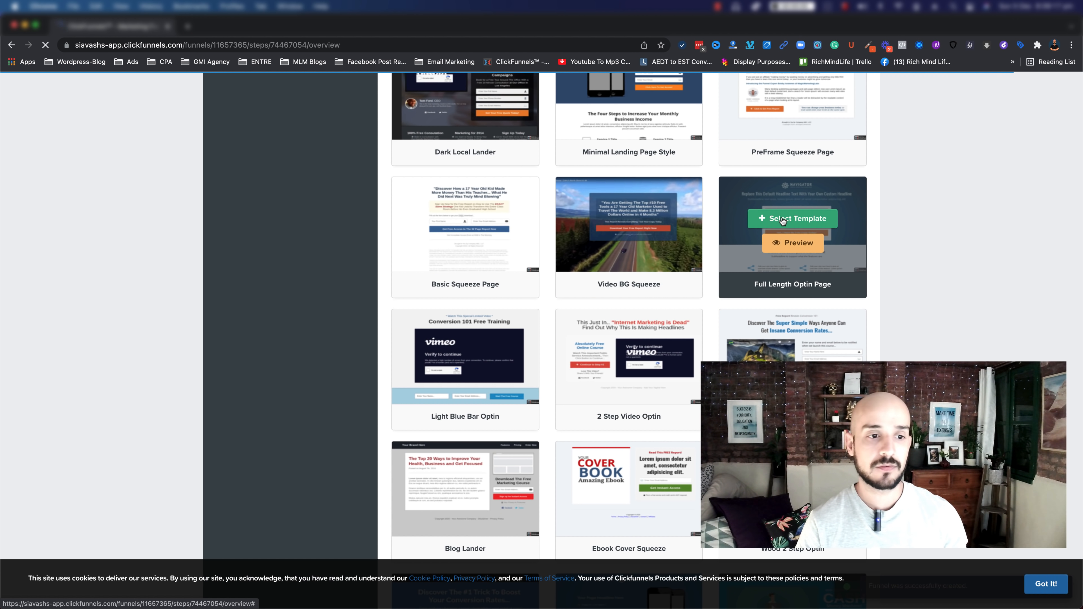
pyautogui.click(792, 218)
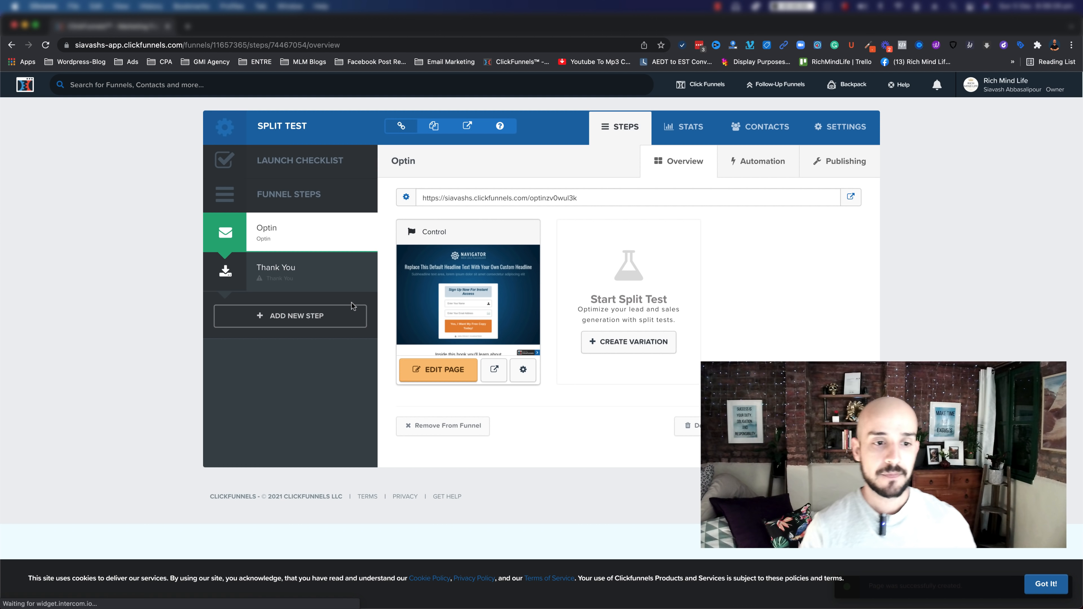
pyautogui.moveTo(569, 302)
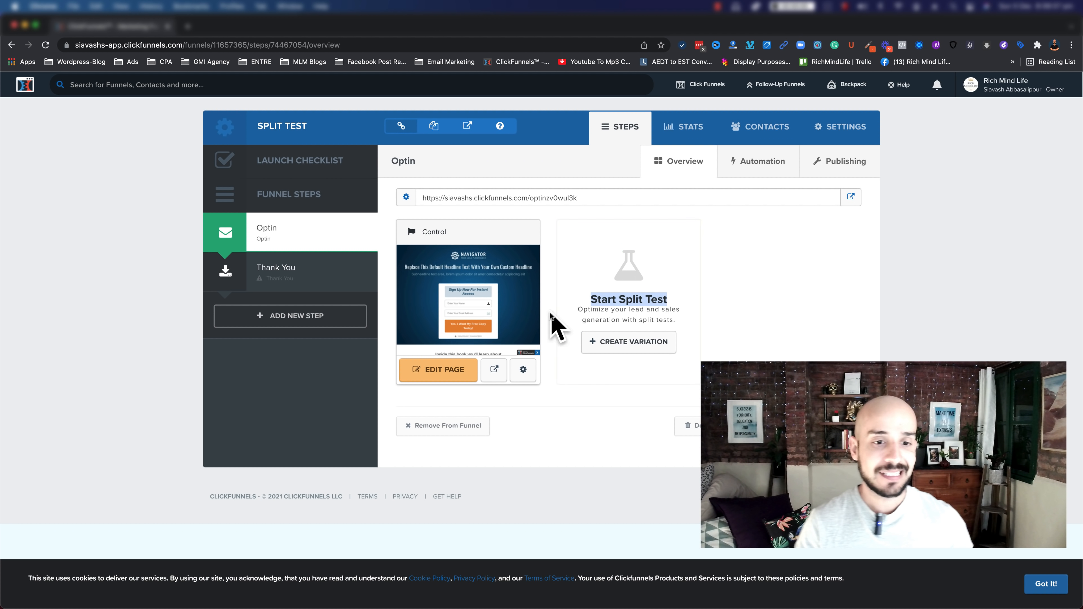
pyautogui.moveTo(503, 298)
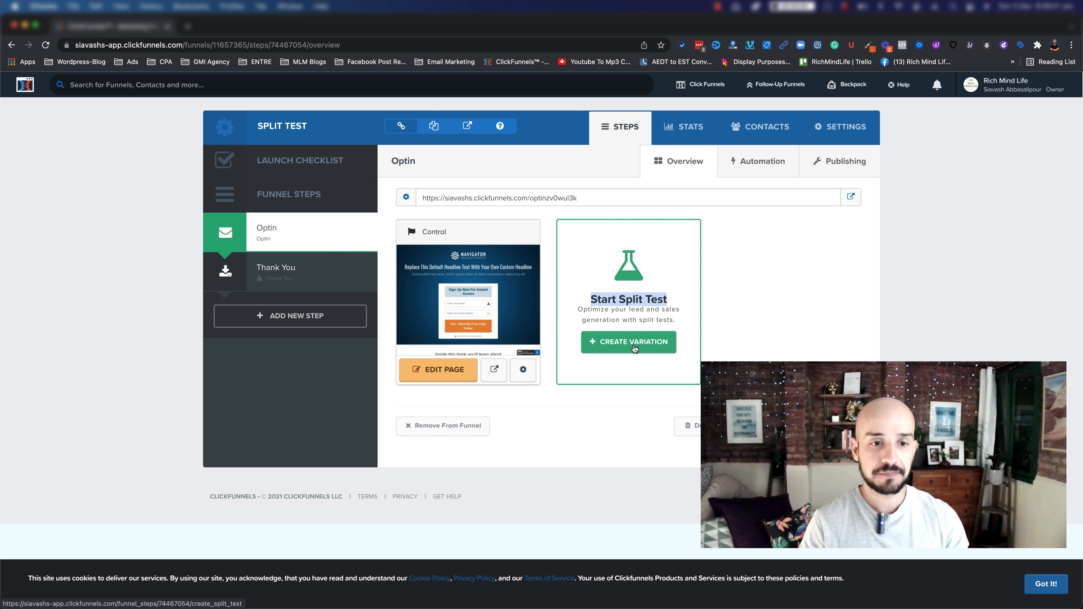
pyautogui.click(627, 342)
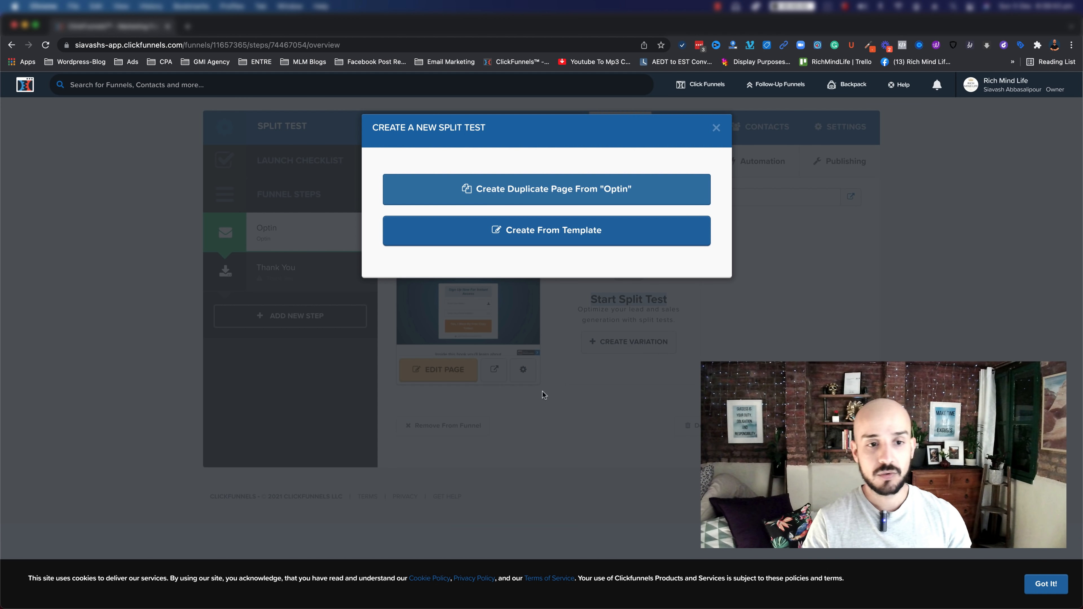
pyautogui.moveTo(545, 230)
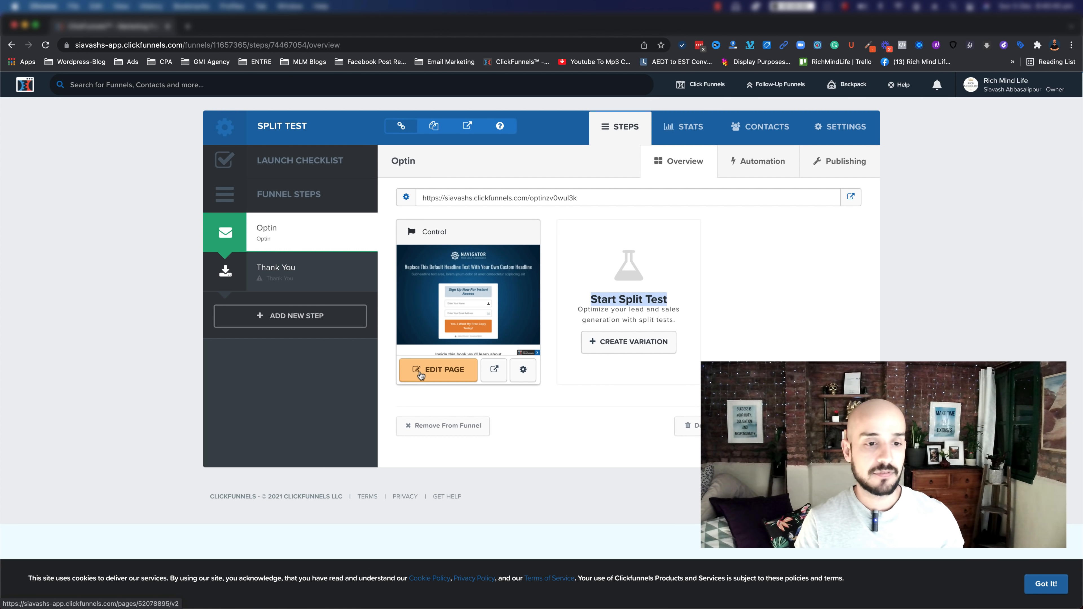
# Open the control Optin page in the editor and scroll to the sign-up button.
pyautogui.click(438, 370)
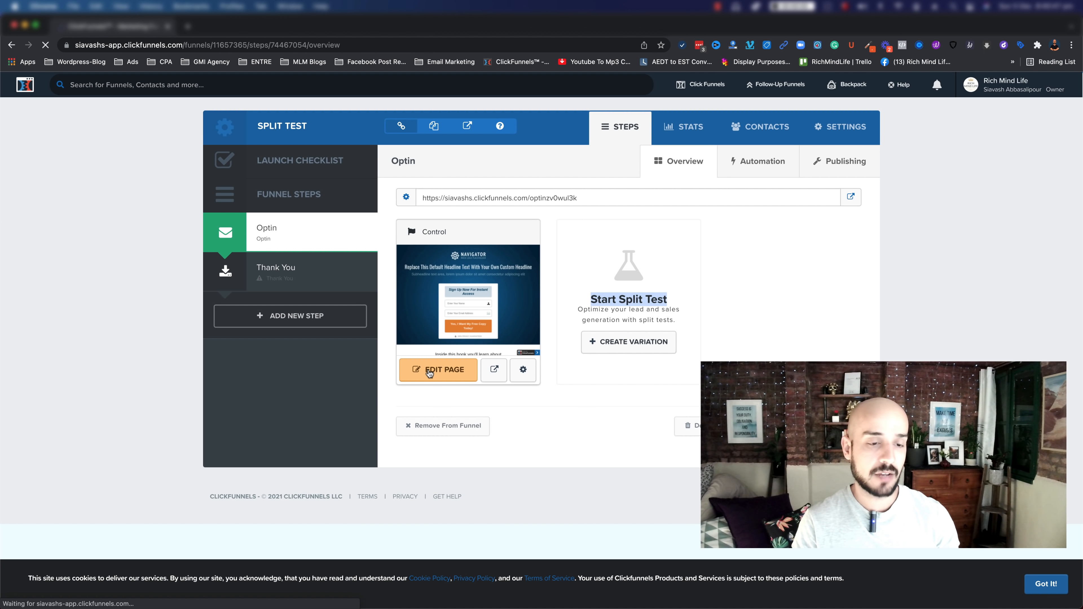
pyautogui.click(437, 369)
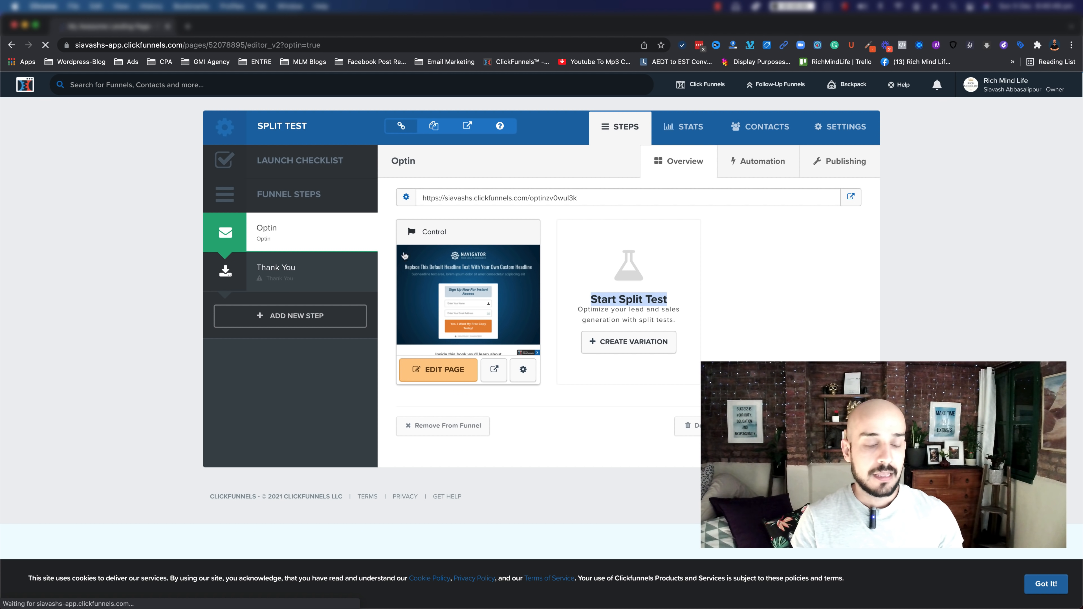
pyautogui.click(438, 369)
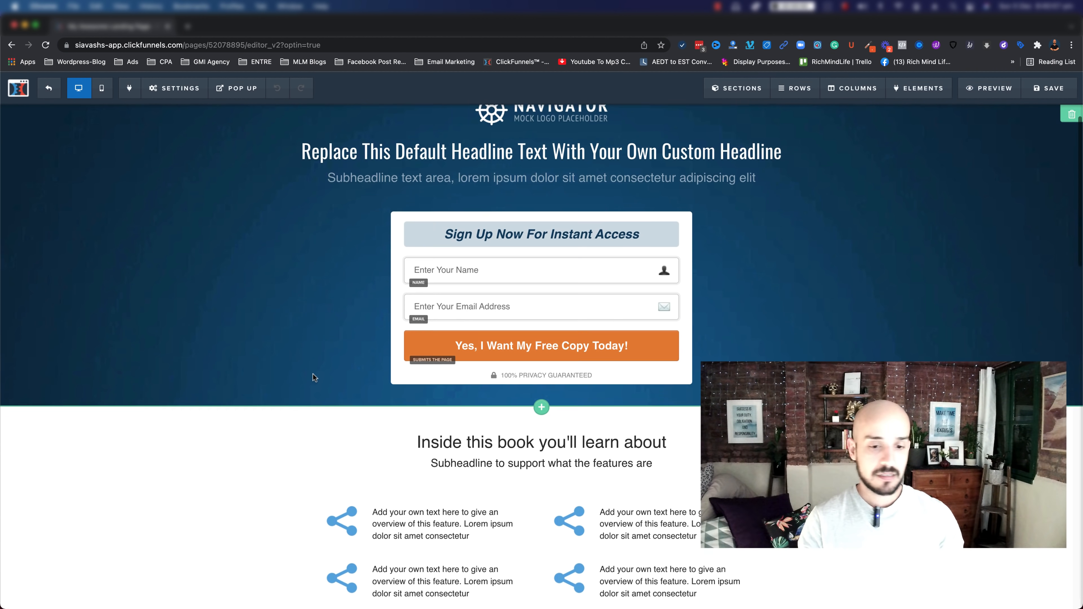
pyautogui.scroll(-3)
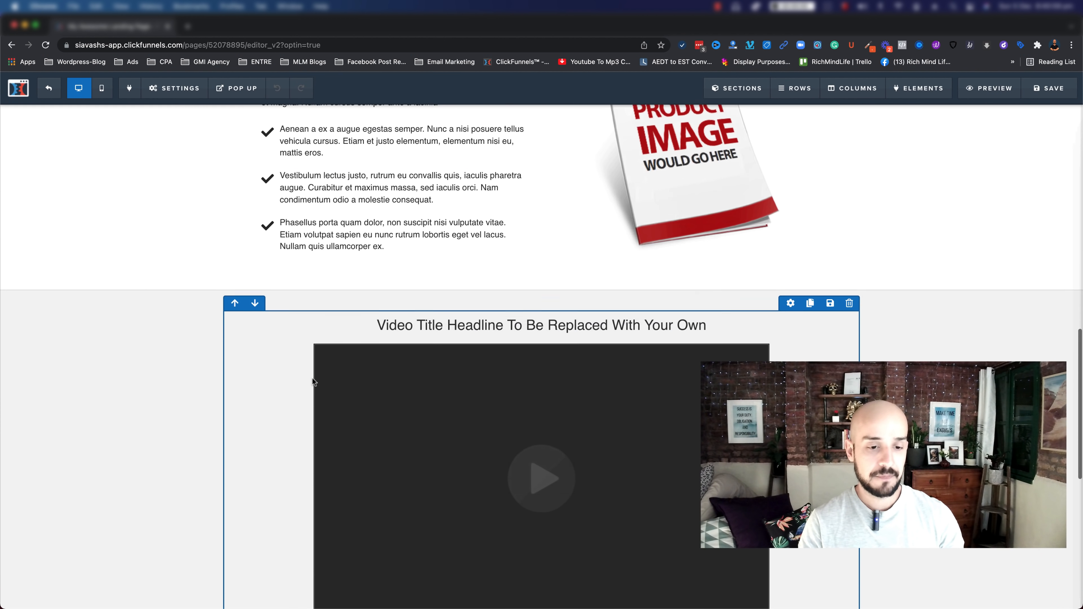
pyautogui.scroll(-3)
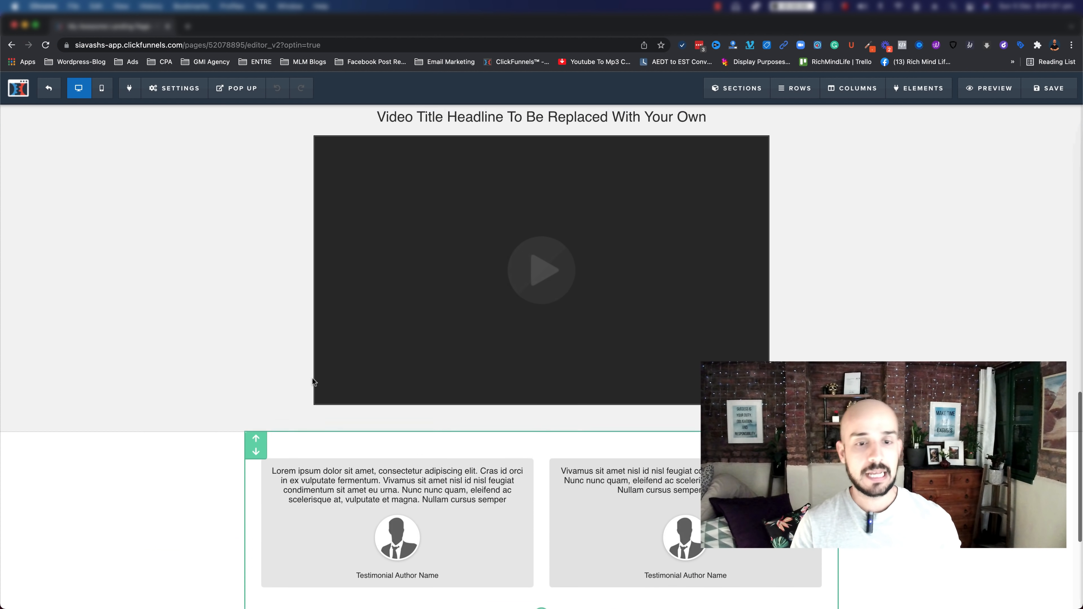
pyautogui.scroll(-3)
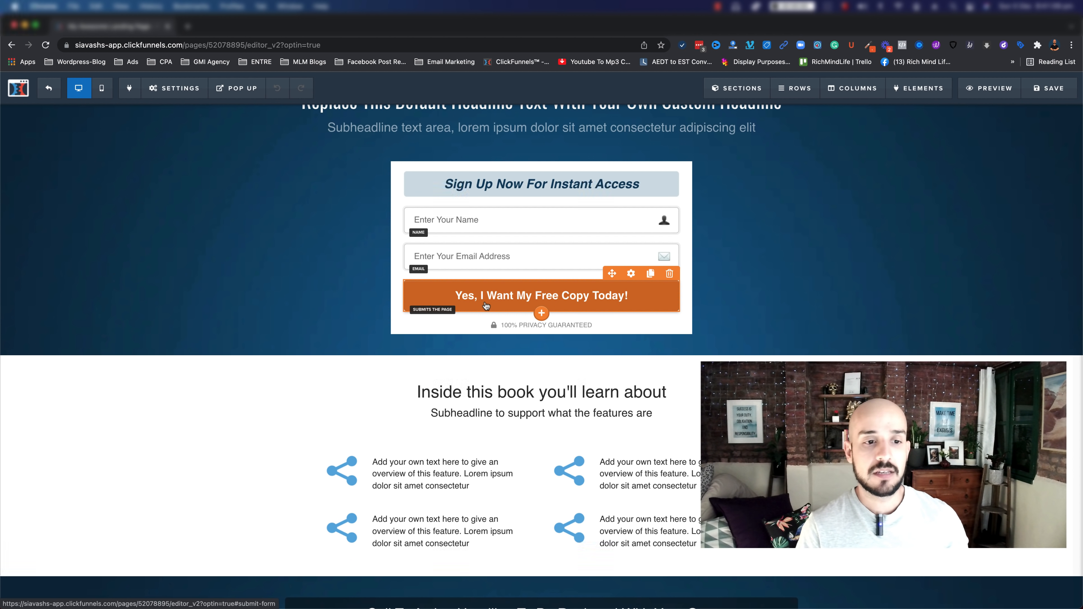
# Inspect the orange sign-up button unchanged, then exit to the step overview.
pyautogui.click(541, 296)
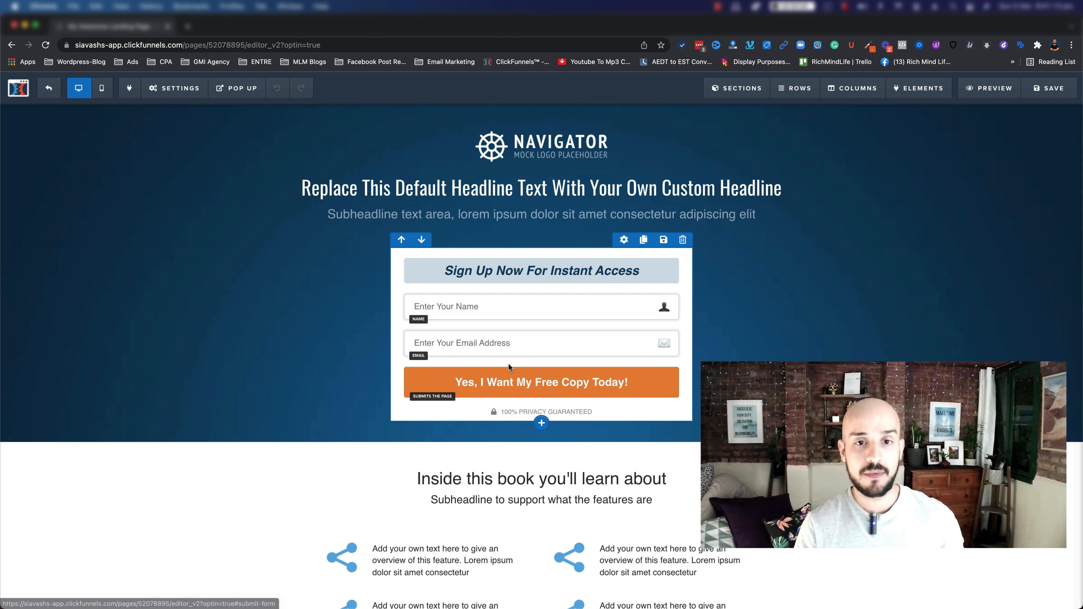
pyautogui.moveTo(49, 88)
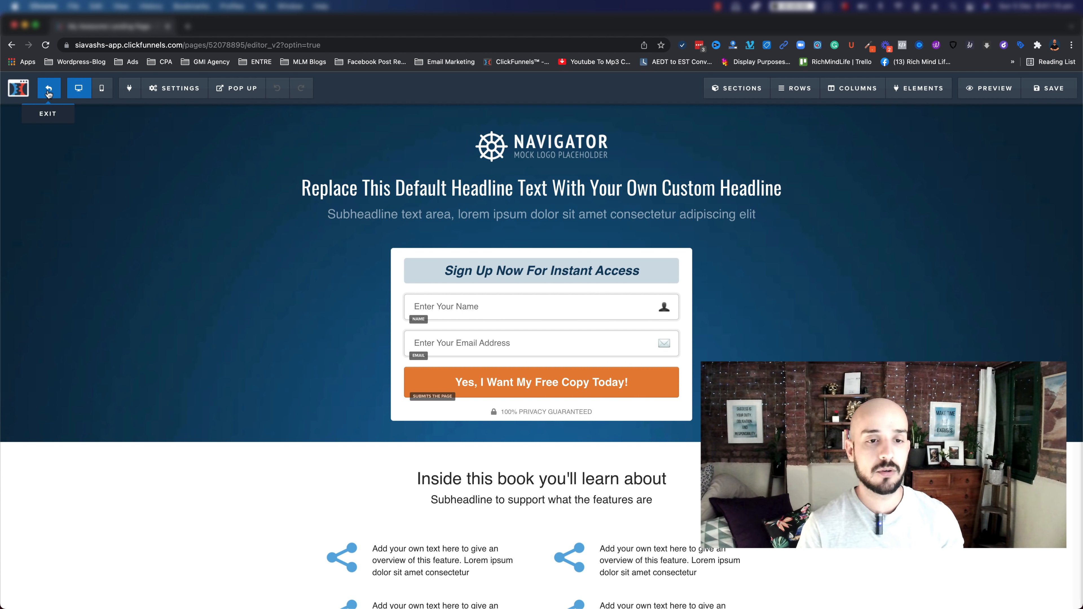
pyautogui.click(47, 88)
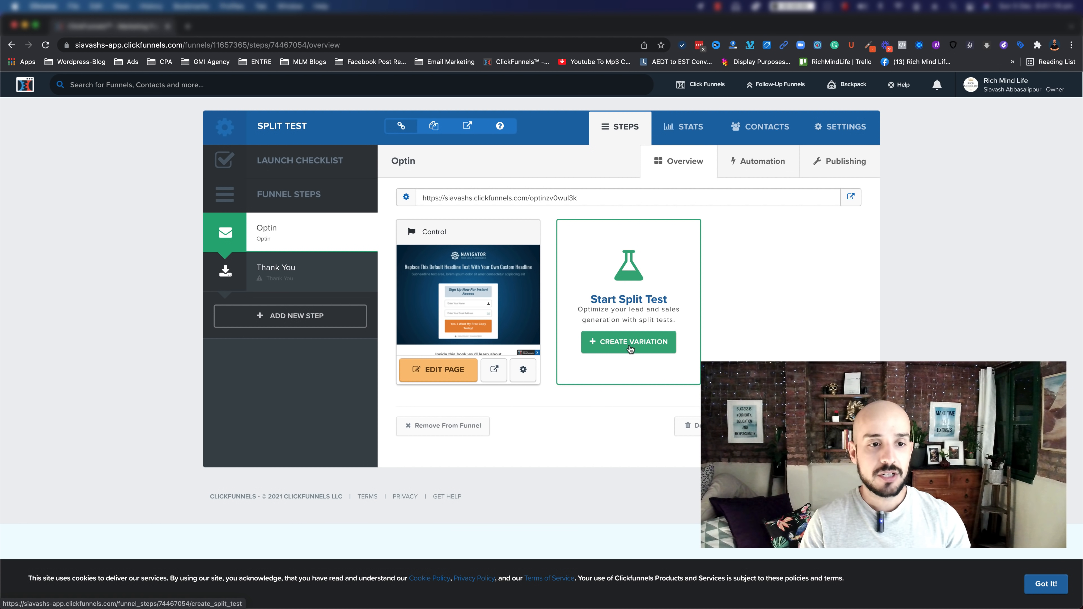
# Create a variation as a duplicate of the Optin page and open it for editing.
pyautogui.click(629, 341)
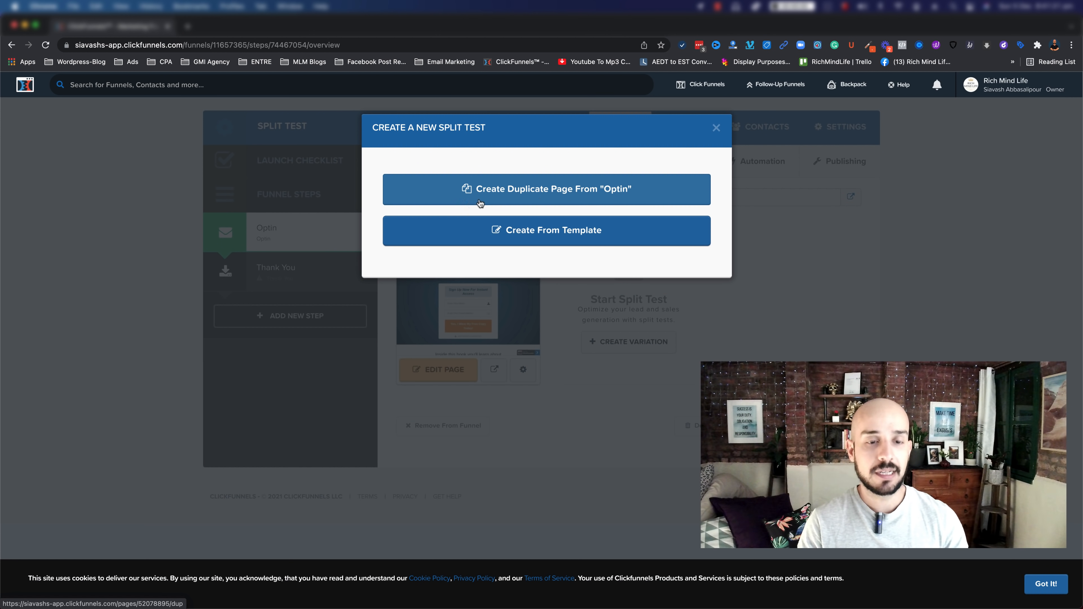
pyautogui.click(546, 189)
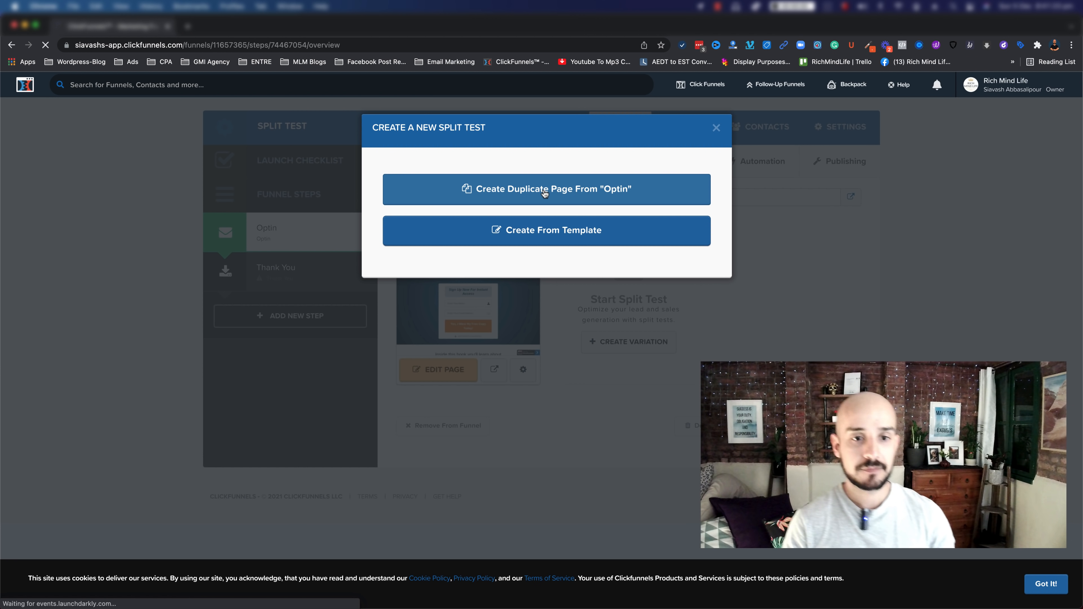
pyautogui.click(546, 189)
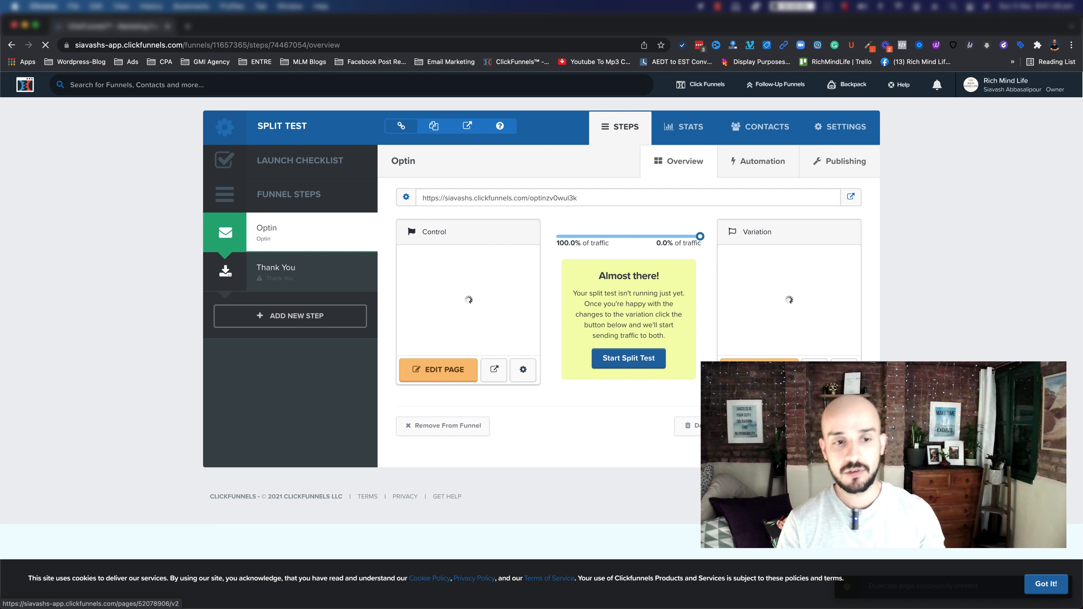
pyautogui.click(437, 369)
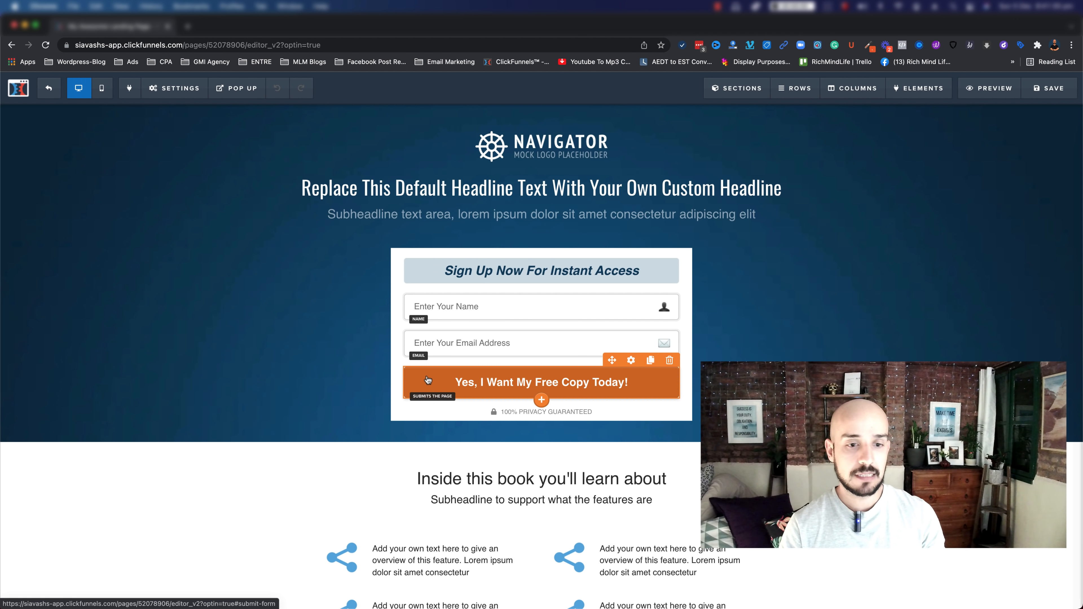
# Colour the variation's sign-up button red, save the page and return to the step.
pyautogui.click(541, 382)
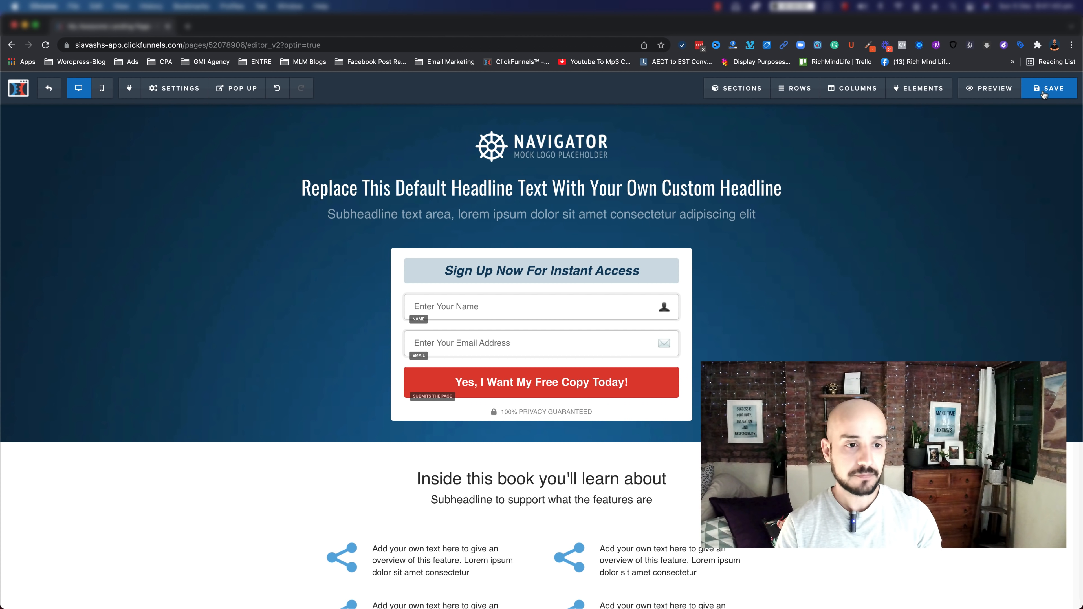
pyautogui.click(1049, 88)
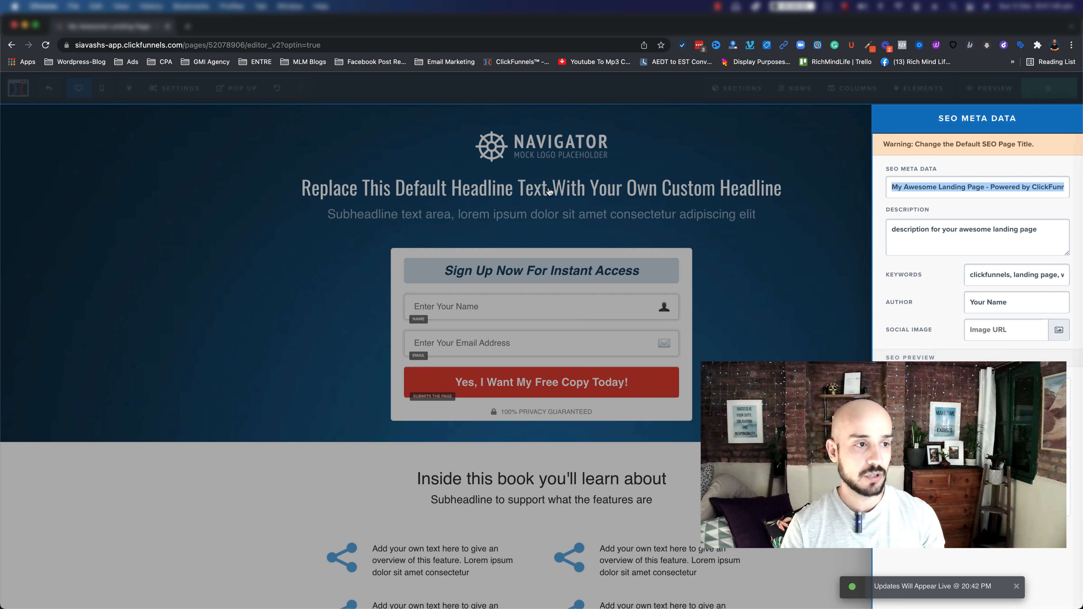
pyautogui.click(48, 88)
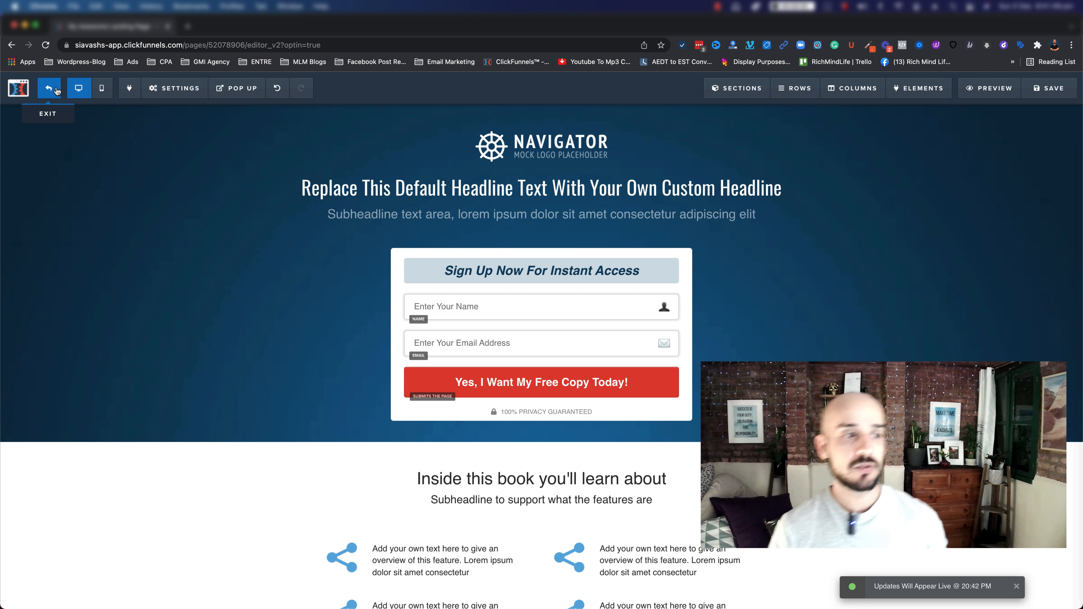
pyautogui.click(49, 89)
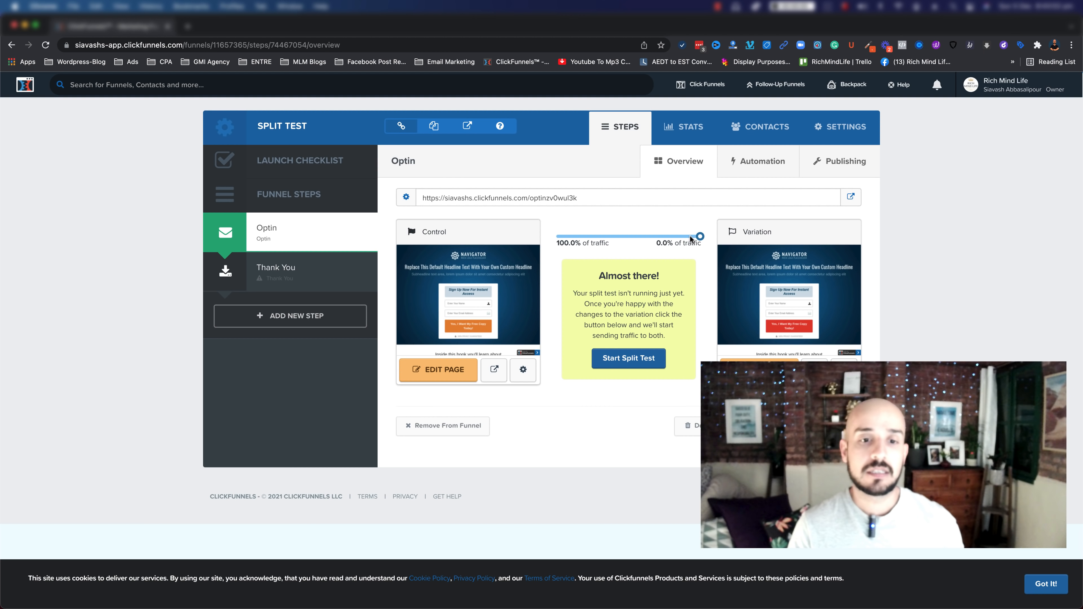
# Drag the traffic slider to 50% control / 50% variation and apply the change.
pyautogui.moveTo(700, 236); pyautogui.dragTo(644, 239)
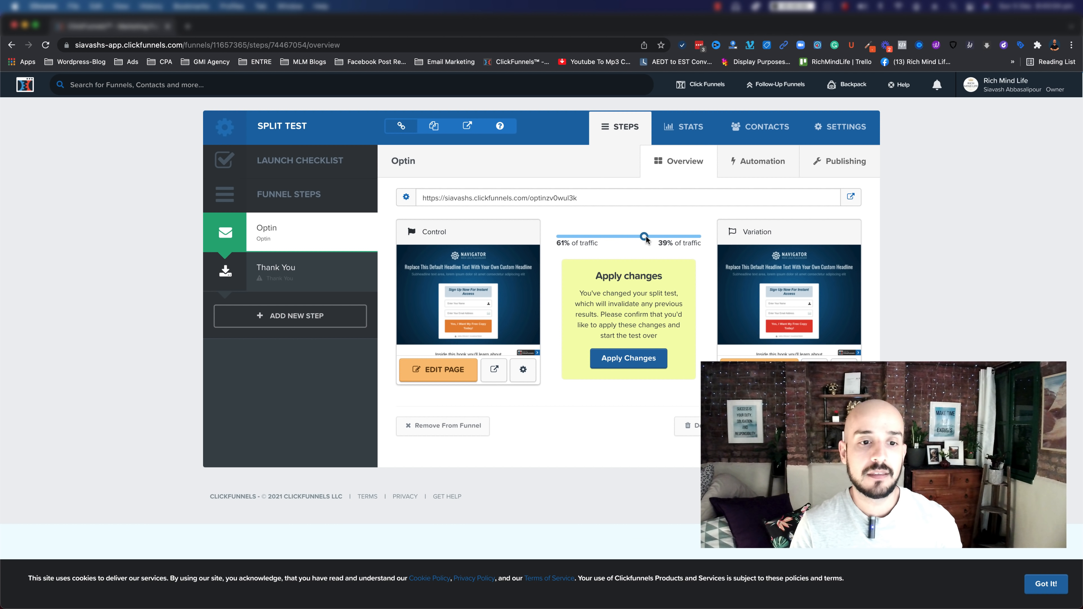
pyautogui.moveTo(645, 237); pyautogui.dragTo(628, 237)
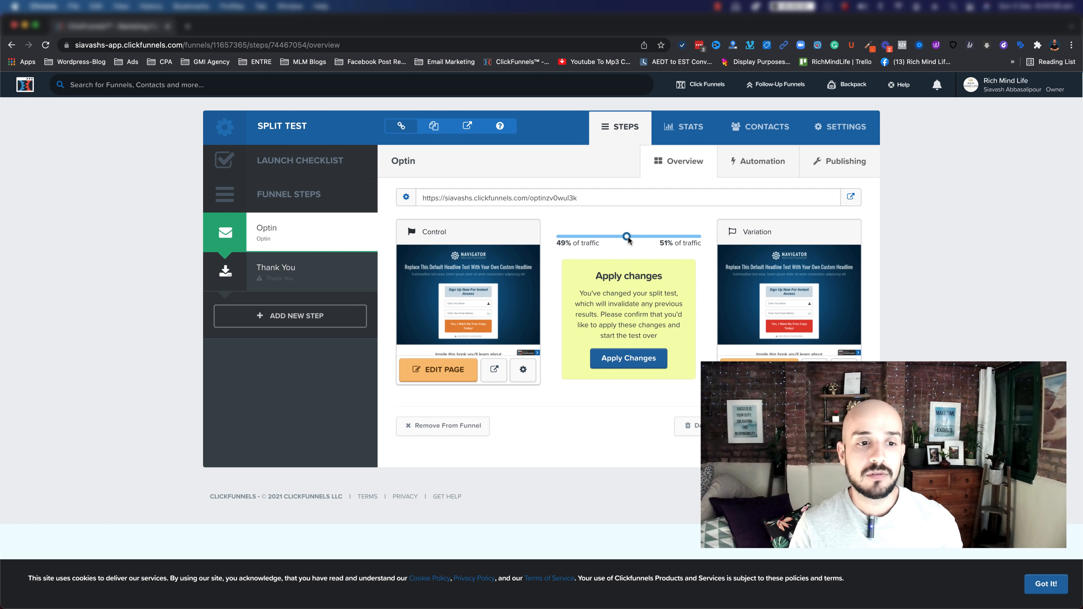
pyautogui.moveTo(627, 237); pyautogui.dragTo(628, 236)
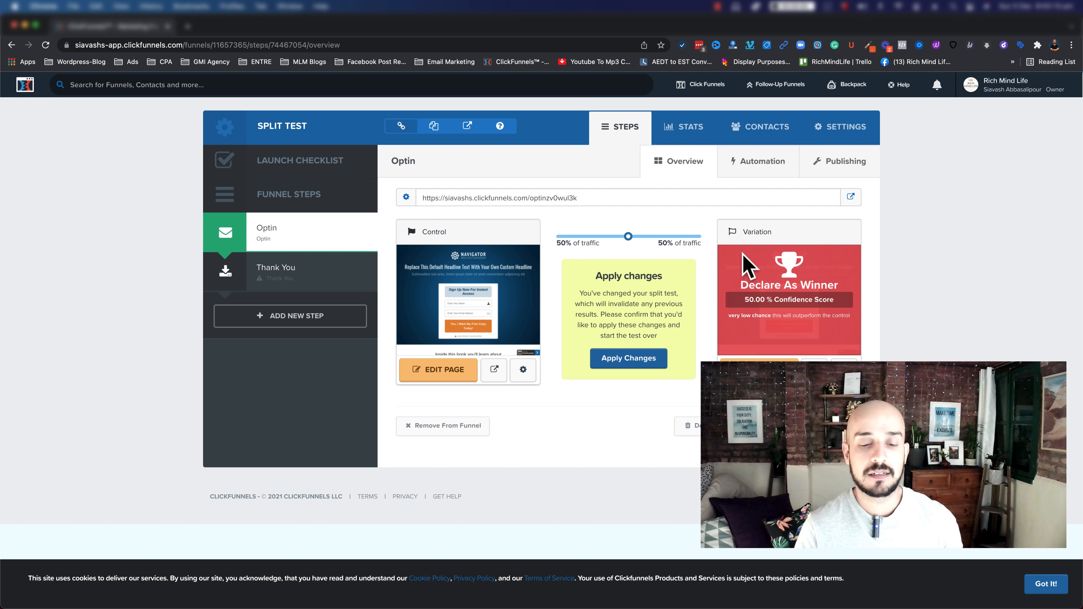
pyautogui.click(628, 358)
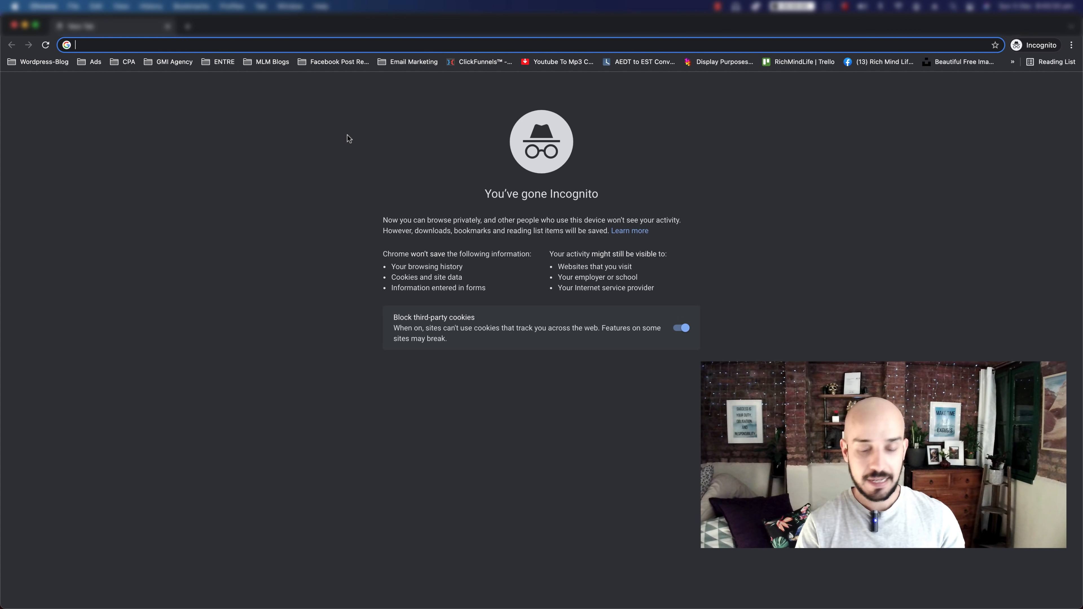
# Visit siavashs.clickfunnels.com/optinzv0wul3k in an incognito window as a fresh visitor.
pyautogui.write('siavashs.clickfunnels.com/optinzv0wul3k')
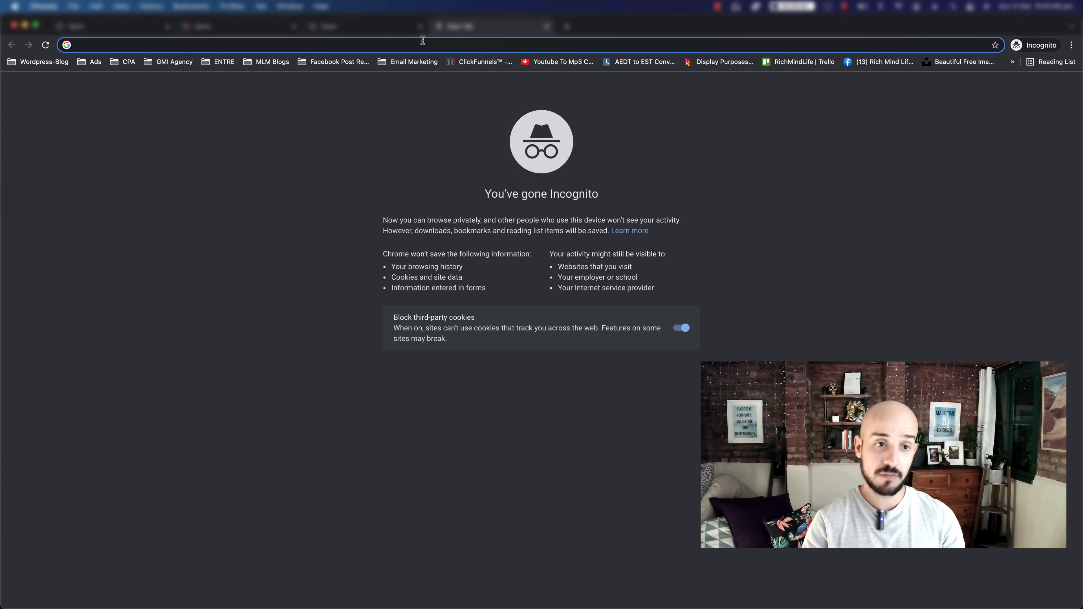
pyautogui.write('siavashs.clickfunnels.com/optinzv0wul3k')
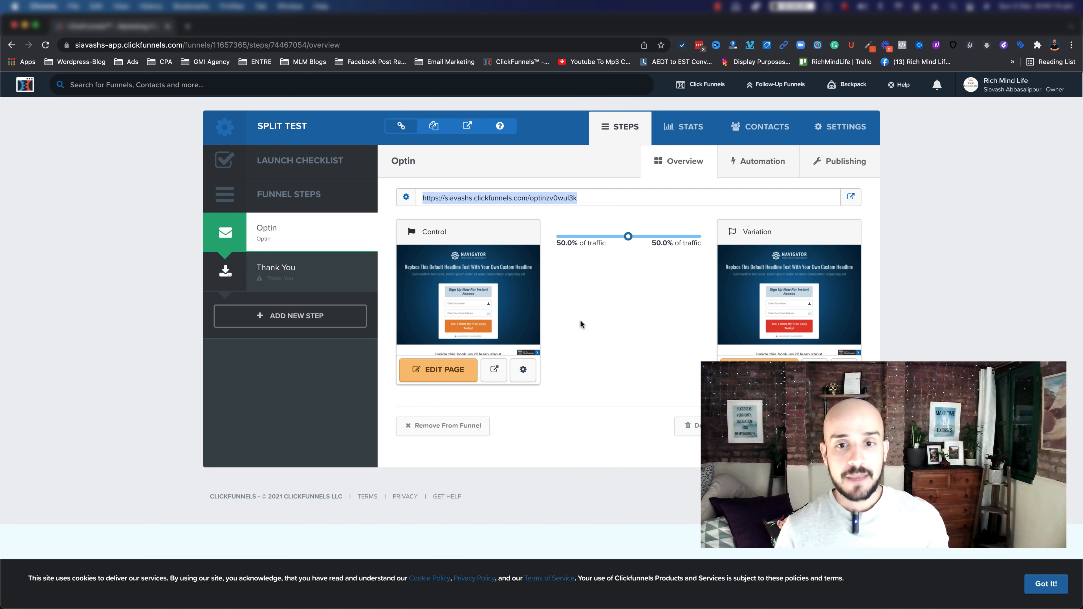
pyautogui.moveTo(640, 277)
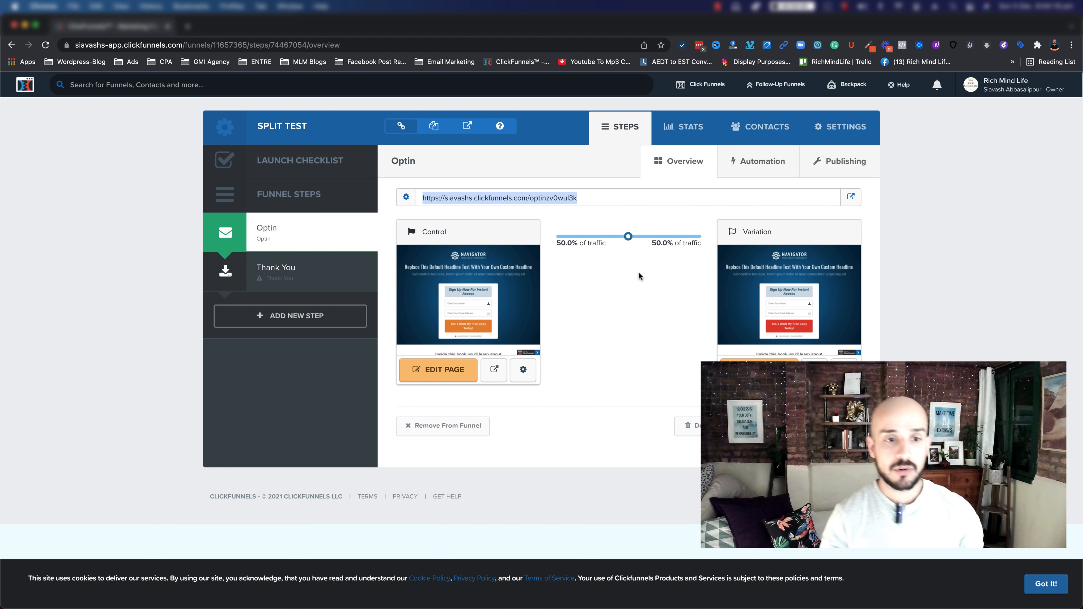